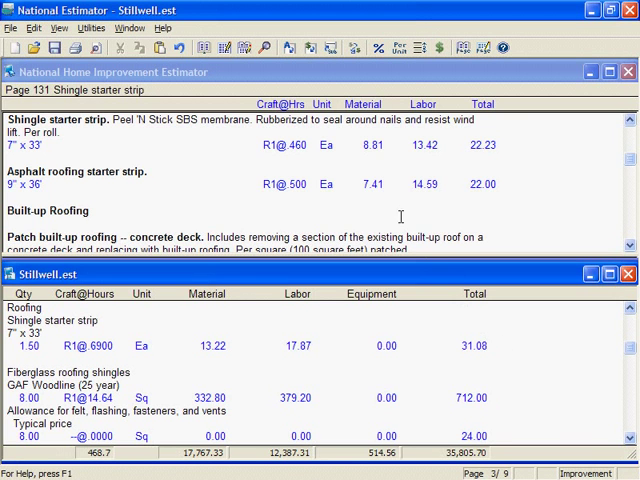
{"action": "mouse_move", "coordinate": [209, 44]}
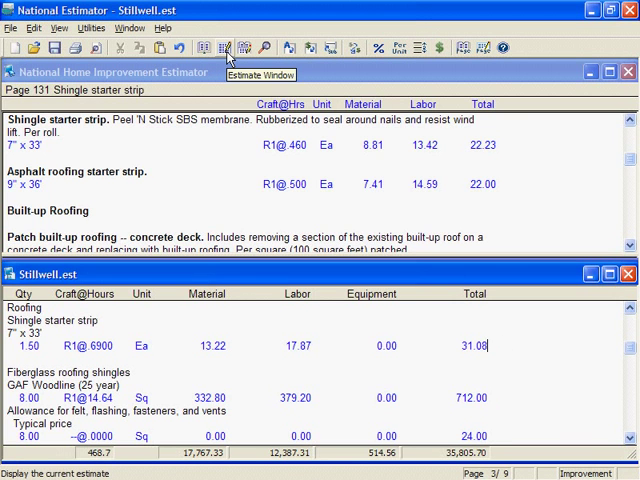
{"action": "mouse_move", "coordinate": [233, 62]}
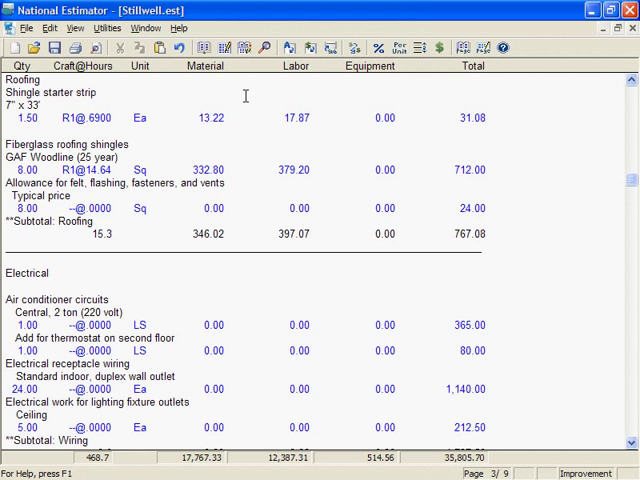
{"action": "mouse_move", "coordinate": [153, 88]}
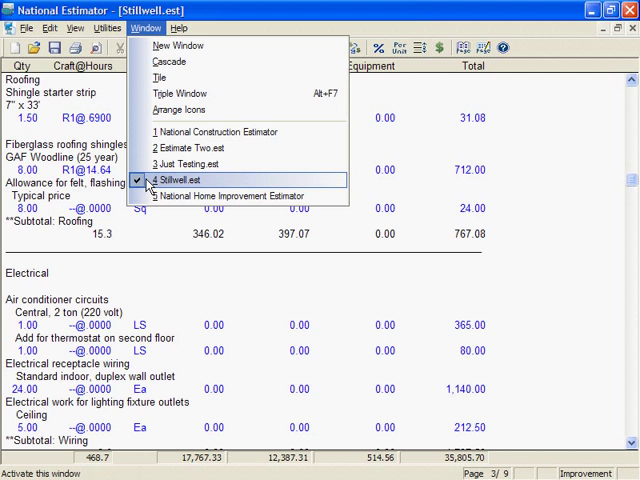
{"action": "mouse_move", "coordinate": [200, 164]}
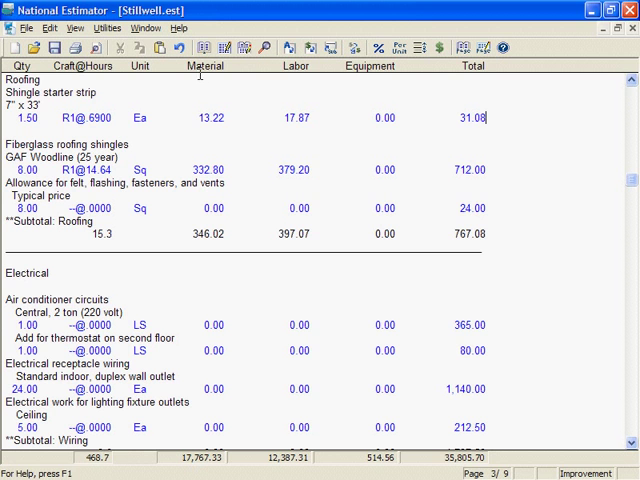
{"action": "mouse_move", "coordinate": [230, 45]}
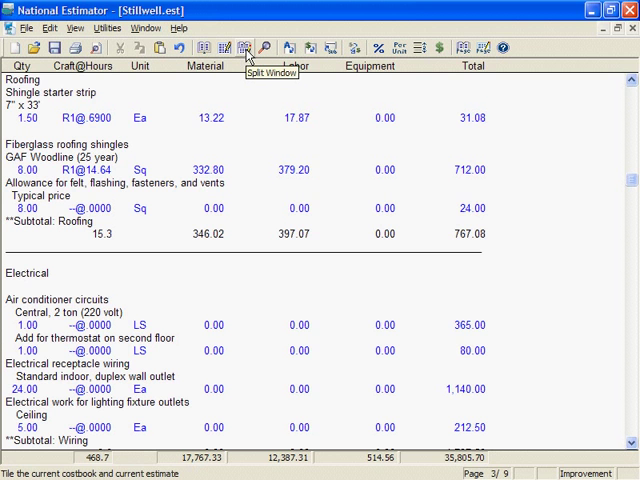
- Close the costbook, bring up Estimate Two.est, and tile it with Stillwell.est
{"action": "left_click", "coordinate": [232, 44]}
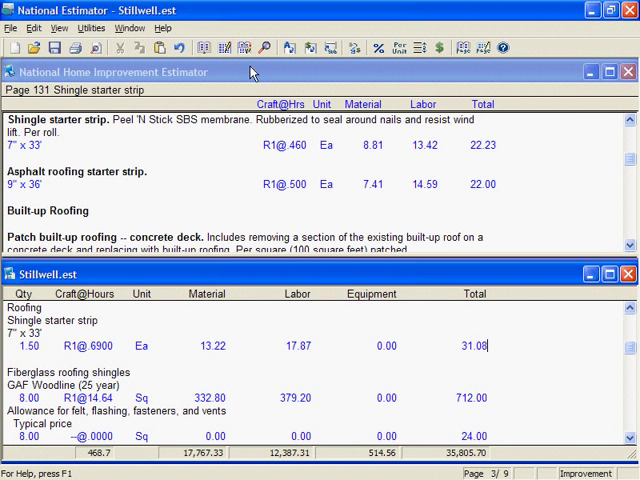
{"action": "left_click", "coordinate": [626, 71]}
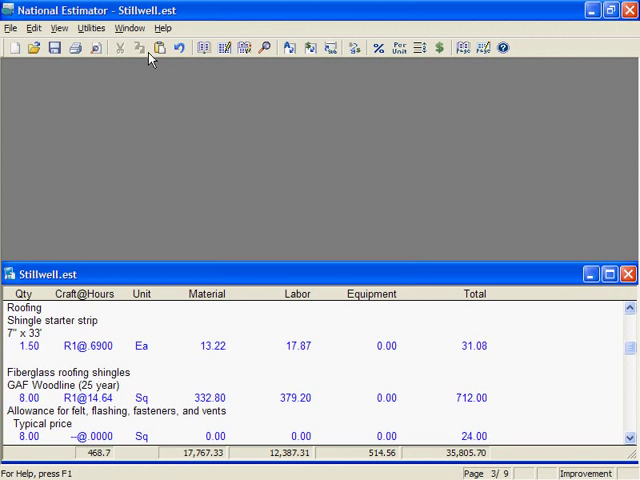
{"action": "left_click", "coordinate": [133, 28]}
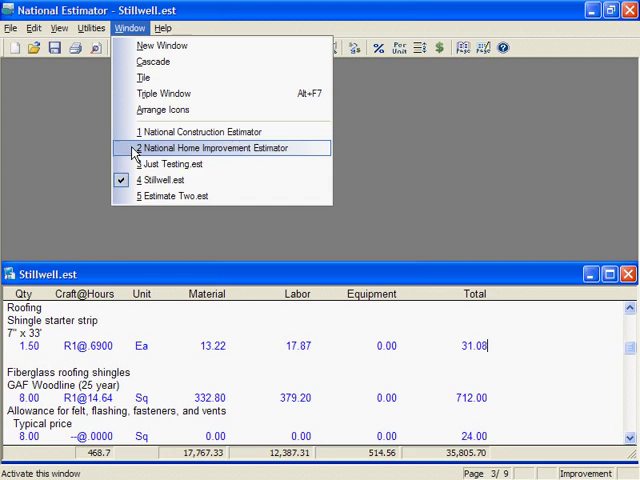
{"action": "left_click", "coordinate": [175, 195]}
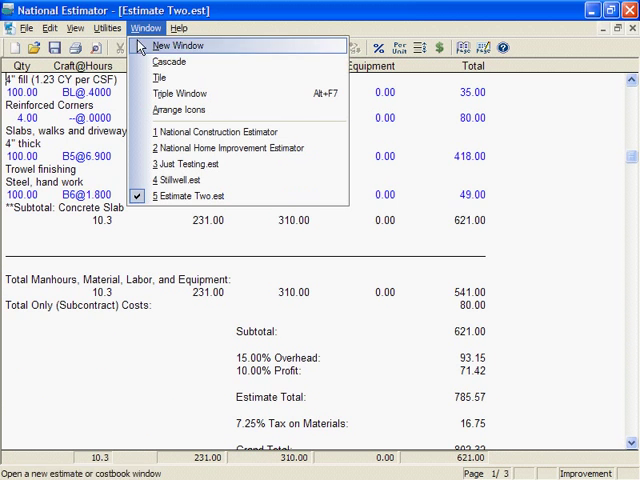
{"action": "left_click", "coordinate": [160, 78]}
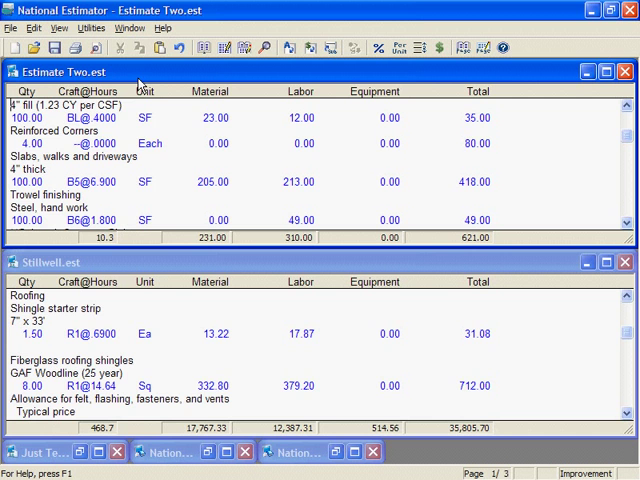
{"action": "mouse_move", "coordinate": [407, 347]}
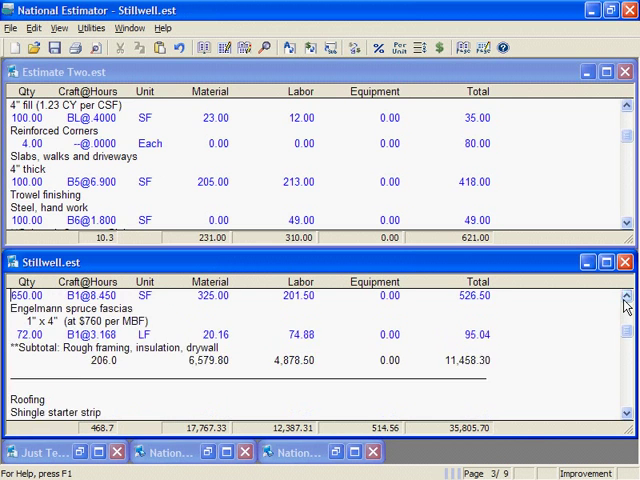
- Scroll through Stillwell.est to its rough framing, insulation and drywall cost lines
{"action": "scroll", "scroll_direction": "down", "scroll_amount": 3}
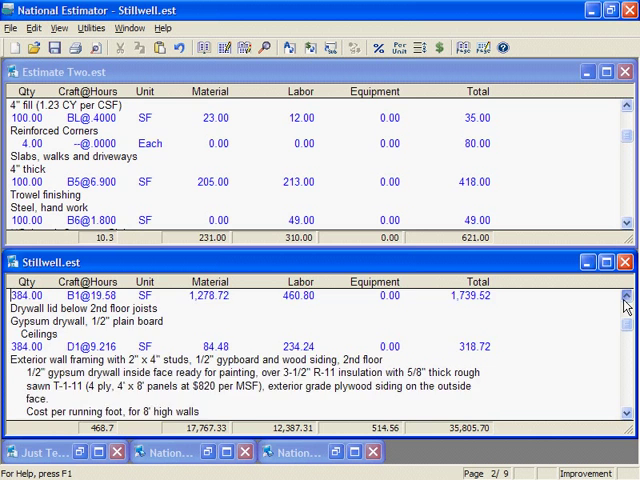
{"action": "scroll", "scroll_direction": "down", "scroll_amount": 3}
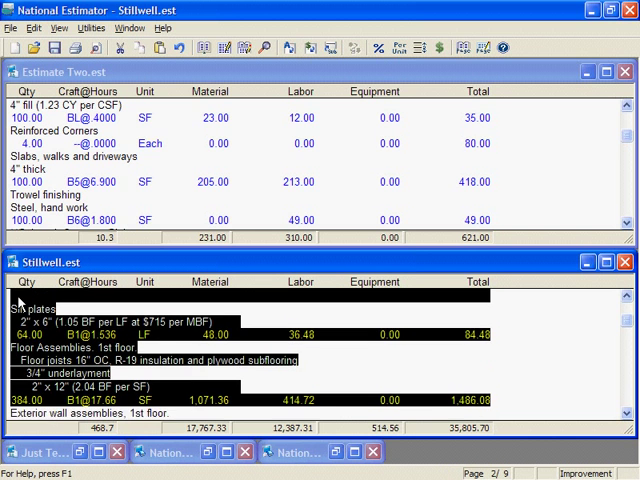
{"action": "scroll", "scroll_direction": "down", "scroll_amount": 3}
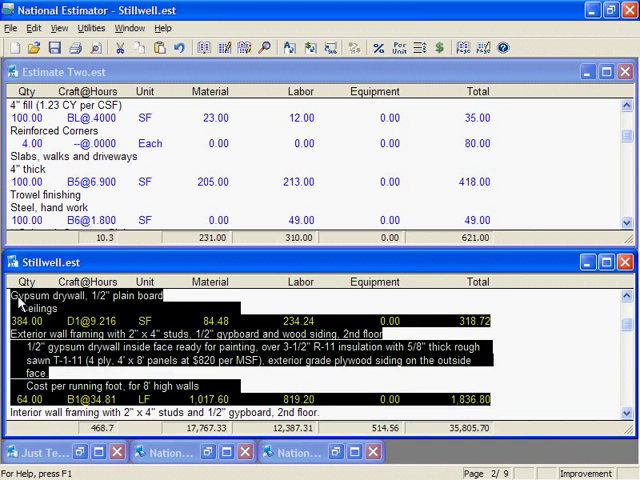
{"action": "scroll", "scroll_direction": "down", "scroll_amount": 3}
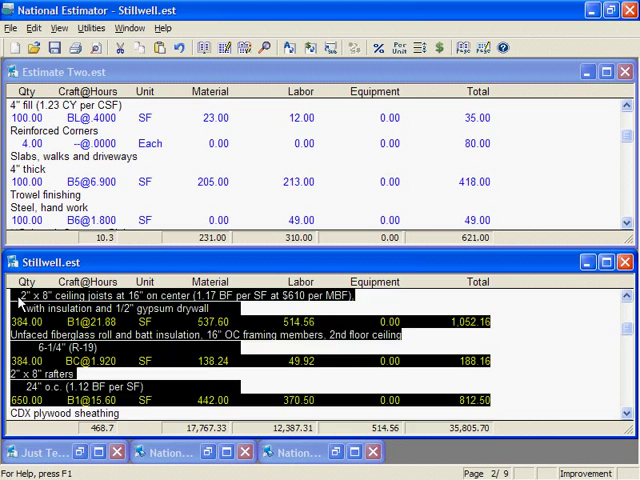
{"action": "scroll", "scroll_direction": "down", "scroll_amount": 3}
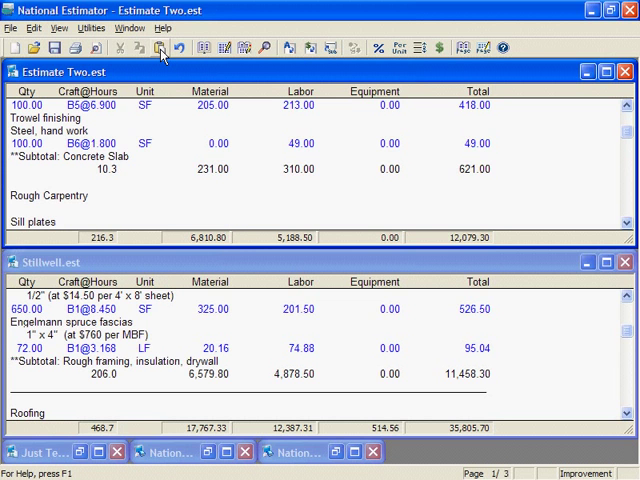
{"action": "scroll", "scroll_direction": "down", "scroll_amount": 3}
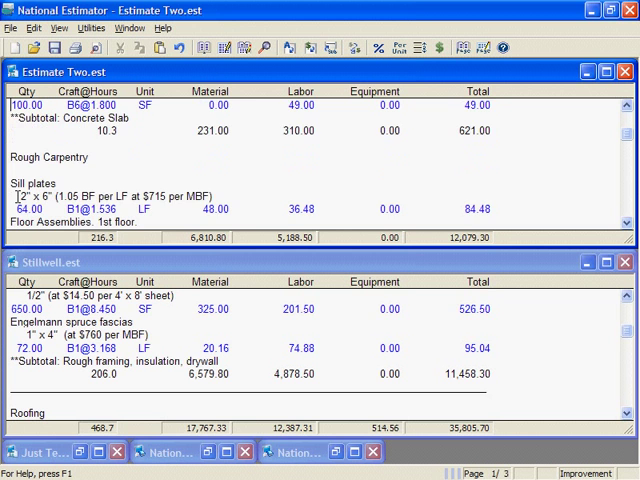
{"action": "scroll", "scroll_direction": "down", "scroll_amount": 3}
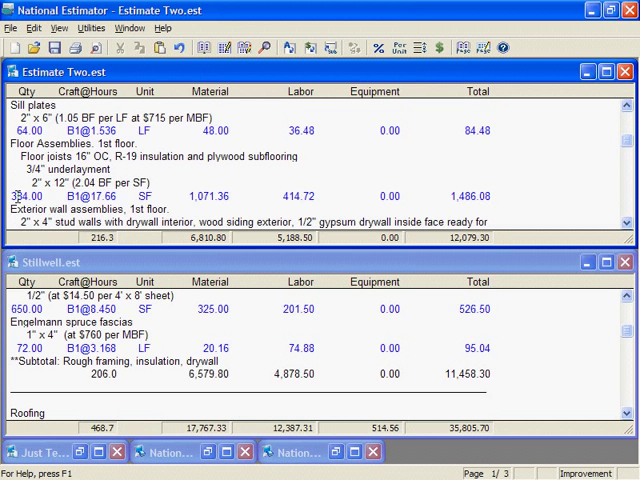
{"action": "scroll", "scroll_direction": "down", "scroll_amount": 3}
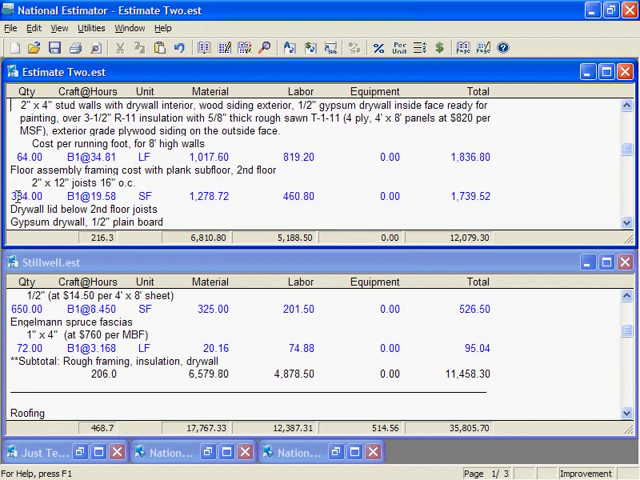
{"action": "scroll", "scroll_direction": "down", "scroll_amount": 3}
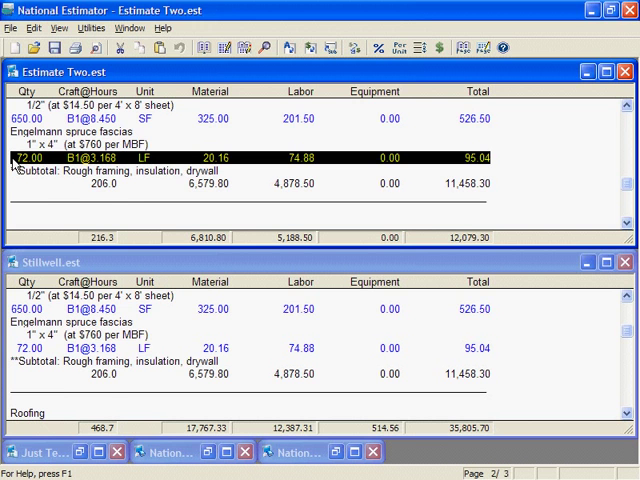
- Set the spruce fascia line's quantity to 58, giving a 76.56 line total
{"action": "right_click", "coordinate": [90, 158]}
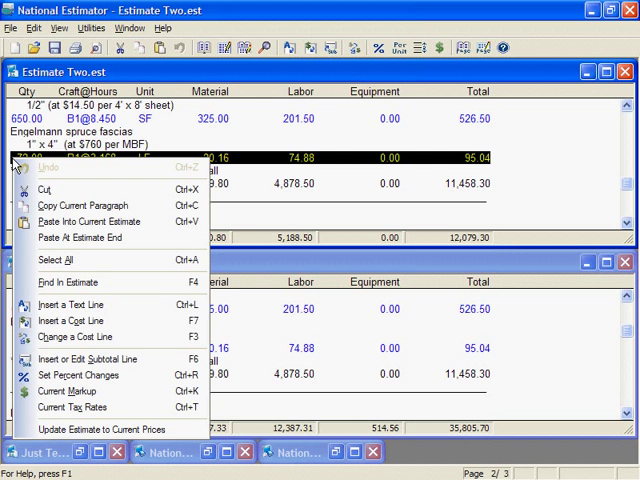
{"action": "mouse_move", "coordinate": [60, 282]}
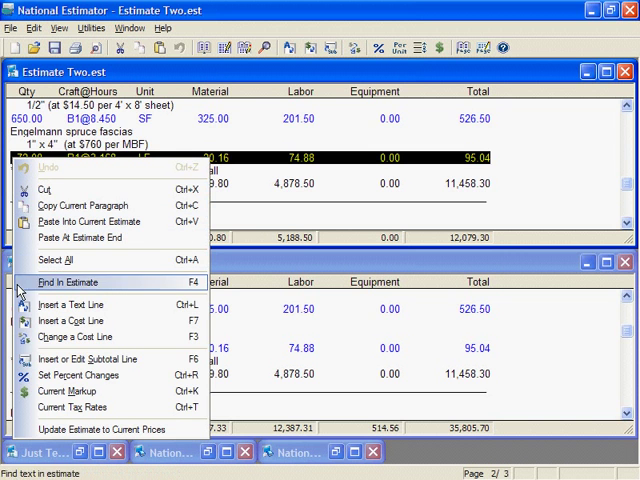
{"action": "mouse_move", "coordinate": [75, 337]}
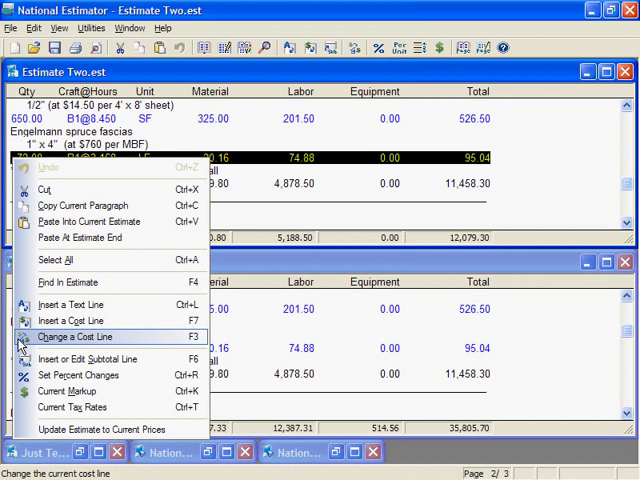
{"action": "left_click", "coordinate": [74, 336]}
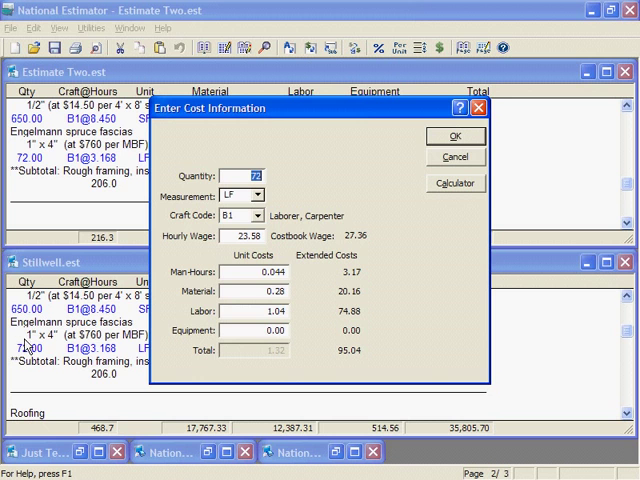
{"action": "type", "text": "5"}
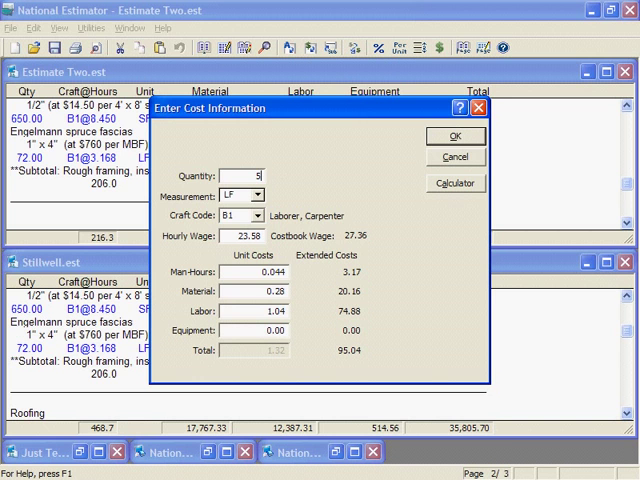
{"action": "type", "text": "8"}
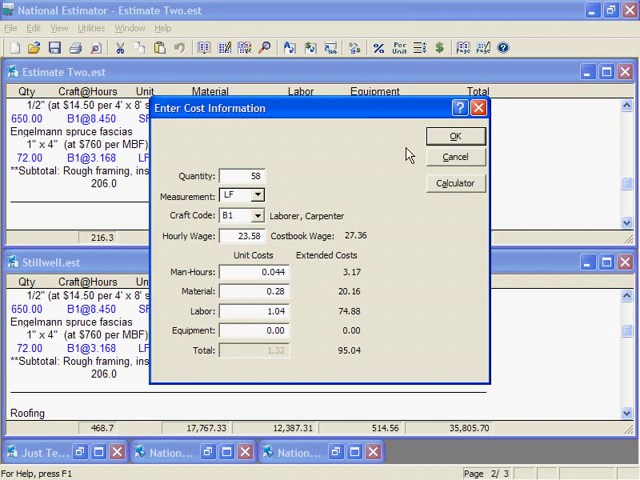
{"action": "left_click", "coordinate": [455, 135]}
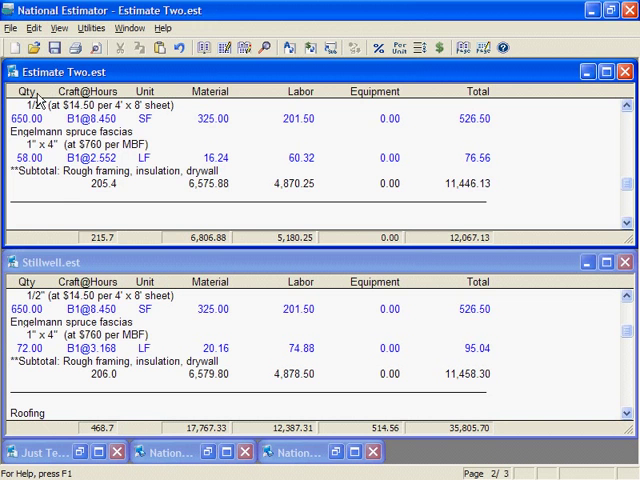
- Open Template 1.est maximized and scroll down to its 244.02 estimate total
{"action": "left_click", "coordinate": [12, 27]}
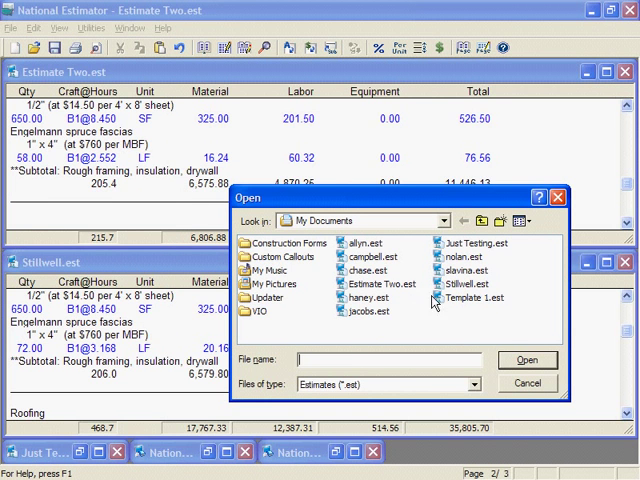
{"action": "left_click", "coordinate": [480, 298]}
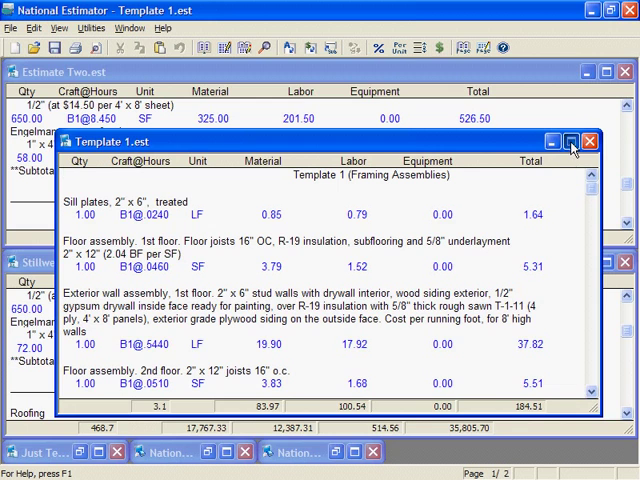
{"action": "left_click", "coordinate": [571, 143]}
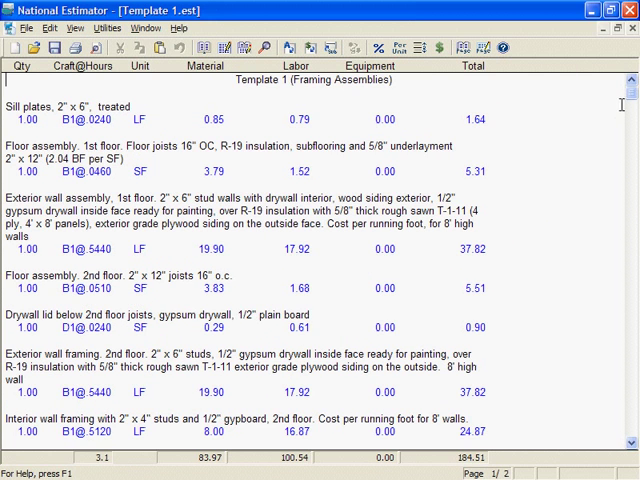
{"action": "scroll", "scroll_direction": "down", "scroll_amount": 3}
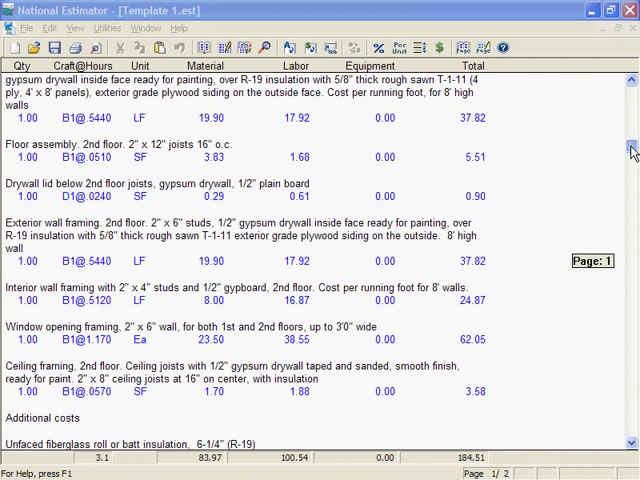
{"action": "scroll", "scroll_direction": "down", "scroll_amount": 3}
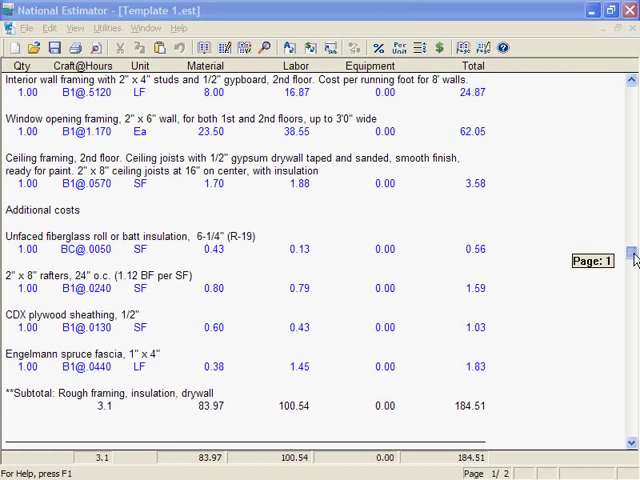
{"action": "scroll", "scroll_direction": "down", "scroll_amount": 3}
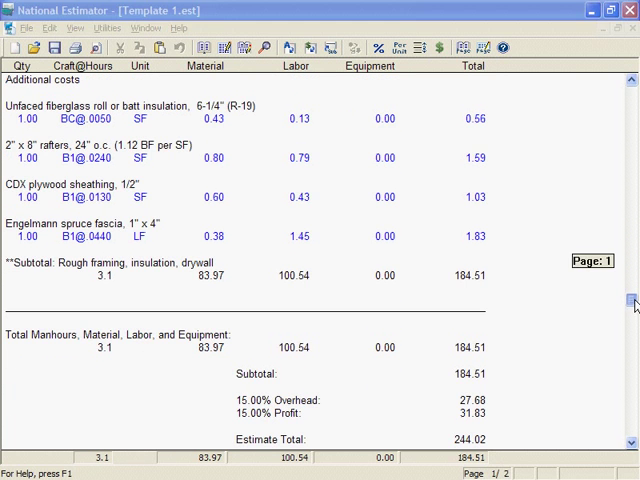
{"action": "scroll", "scroll_direction": "down", "scroll_amount": 3}
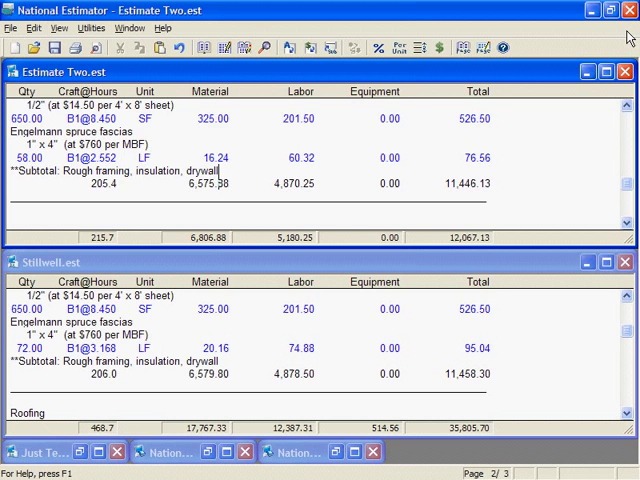
{"action": "mouse_move", "coordinate": [416, 160]}
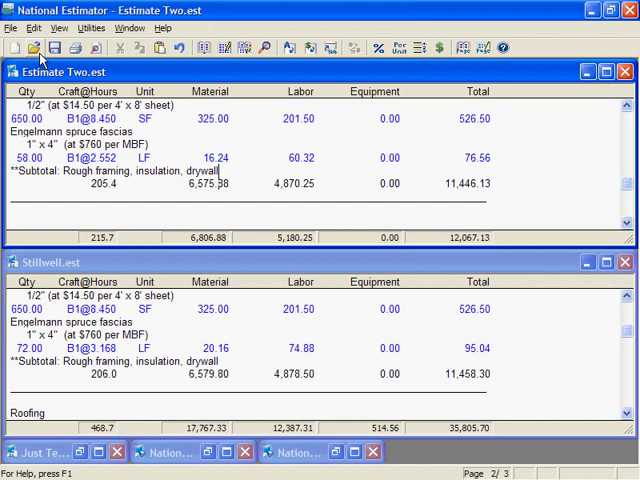
{"action": "mouse_move", "coordinate": [40, 47]}
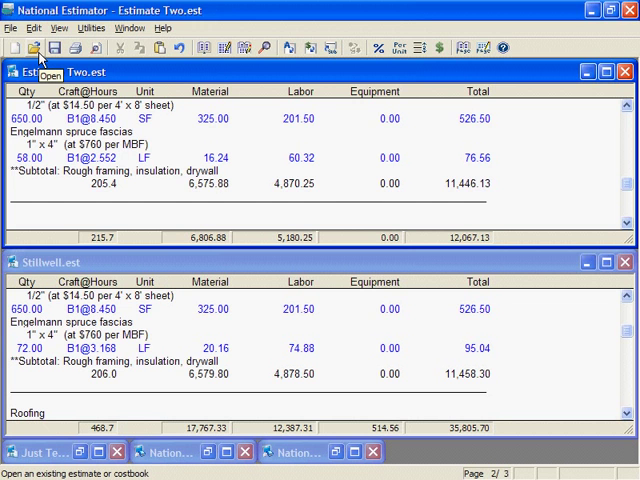
- Bring up the Open dialog listing estimate files in My Documents
{"action": "left_click", "coordinate": [33, 46]}
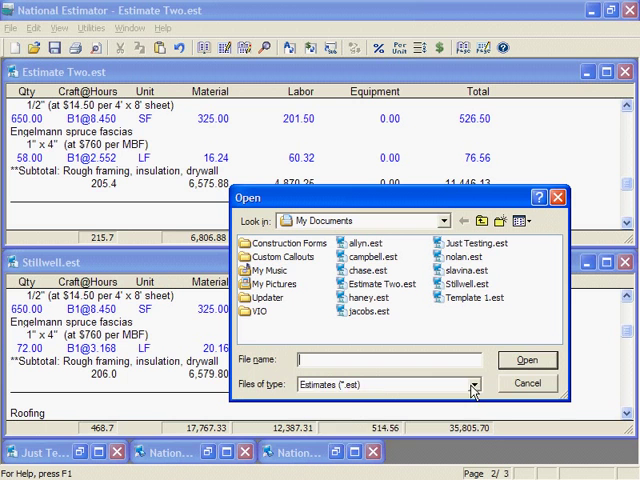
- Filter the Open dialog to Estimate Backups (*.bak;*.bk$), then cancel
{"action": "left_click", "coordinate": [470, 384]}
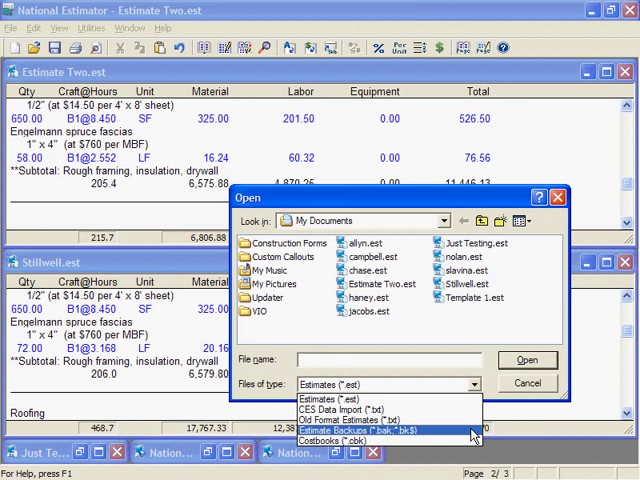
{"action": "left_click", "coordinate": [383, 428]}
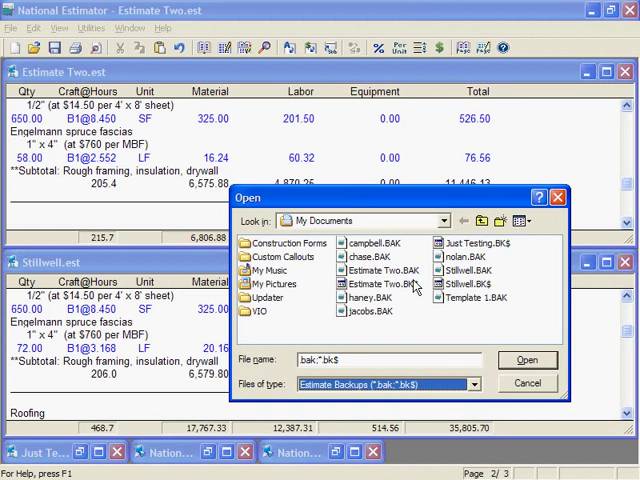
{"action": "mouse_move", "coordinate": [440, 300]}
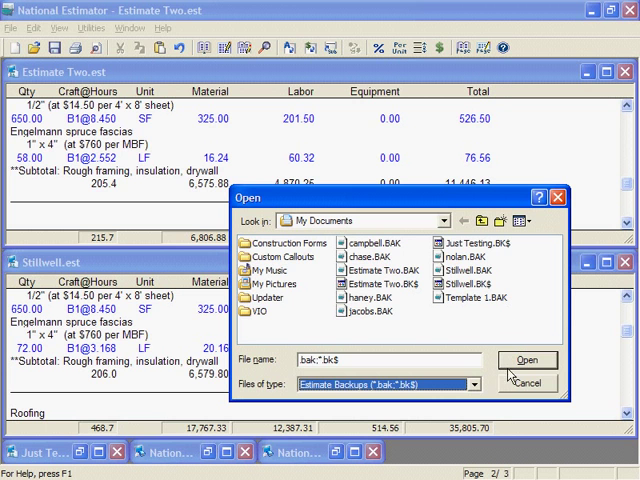
{"action": "left_click", "coordinate": [518, 383]}
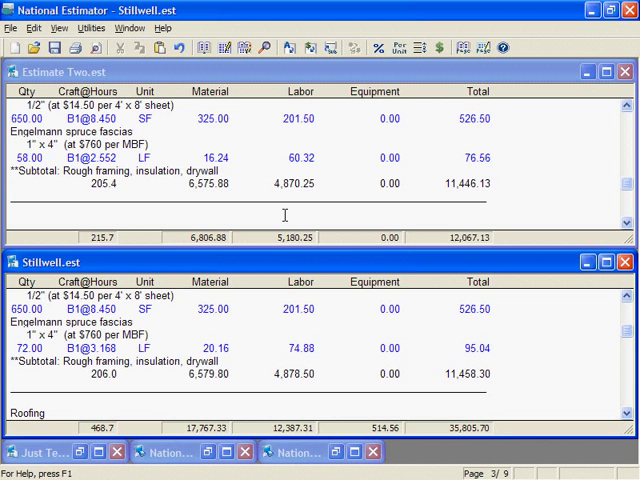
{"action": "mouse_move", "coordinate": [230, 48]}
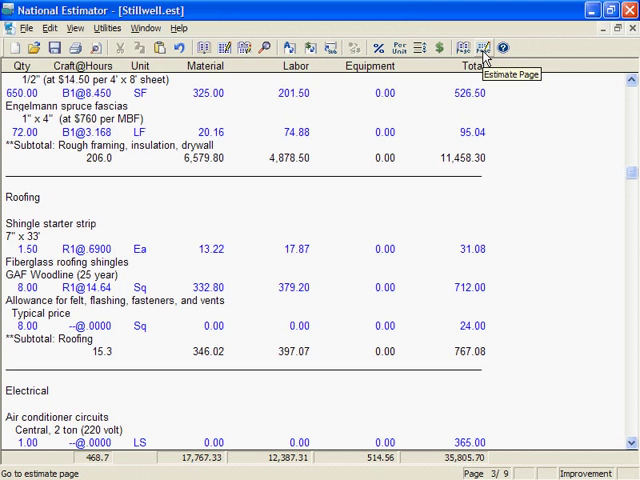
- Go to Stillwell page 9, showing Project Closeout and the 35,805.70 total
{"action": "left_click", "coordinate": [483, 47]}
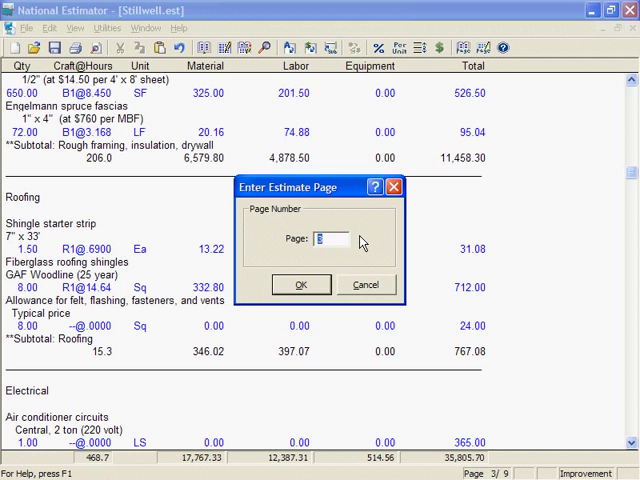
{"action": "type", "text": "9"}
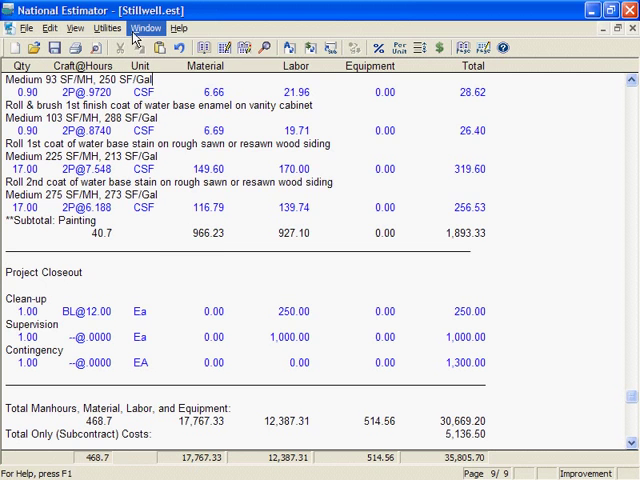
- Switch to Estimate Two, check its 15,758.42 grand total, and start printing
{"action": "left_click", "coordinate": [154, 24]}
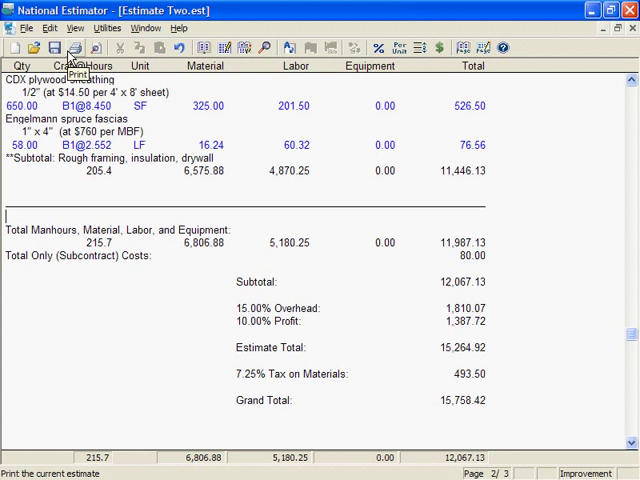
{"action": "left_click", "coordinate": [78, 50]}
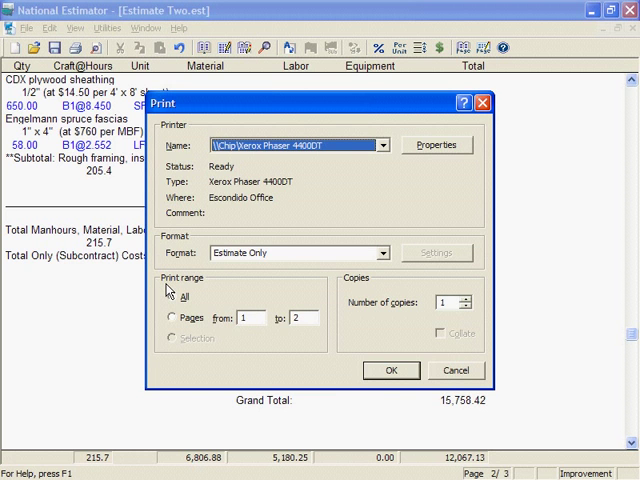
- Set the print range to All, keeping 1 copy in Estimate Only format
{"action": "left_click", "coordinate": [172, 296]}
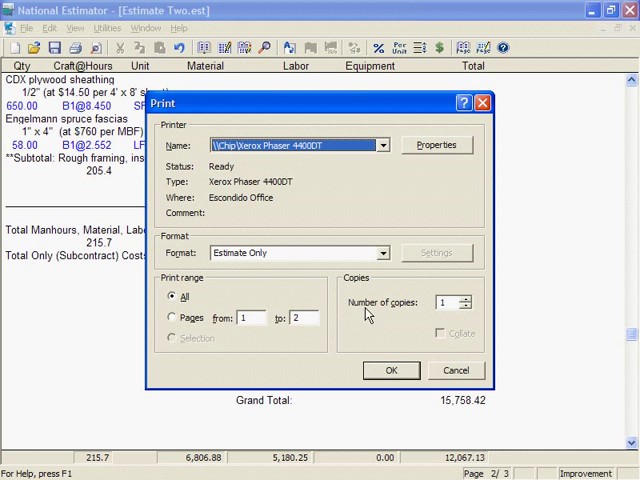
{"action": "mouse_move", "coordinate": [416, 314]}
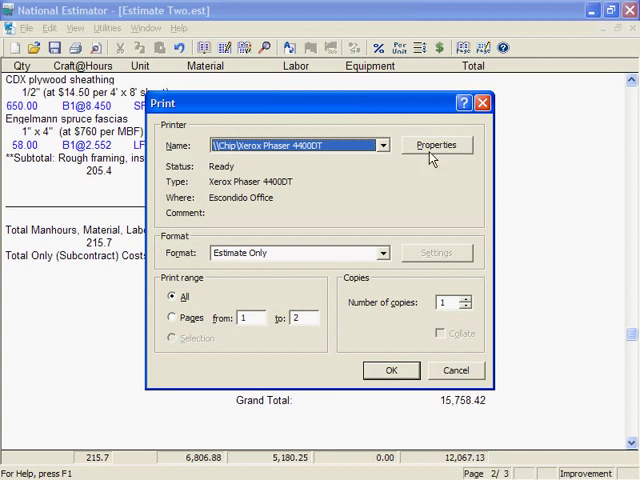
{"action": "mouse_move", "coordinate": [458, 155]}
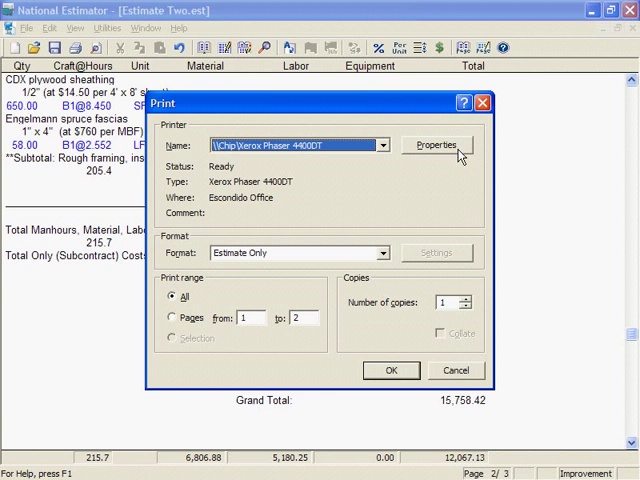
{"action": "mouse_move", "coordinate": [405, 347]}
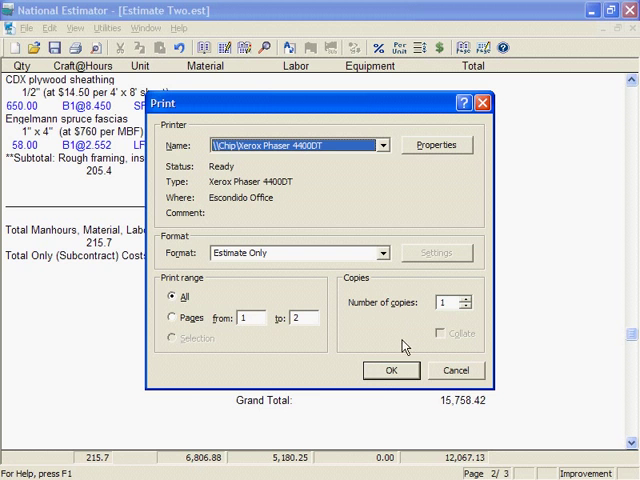